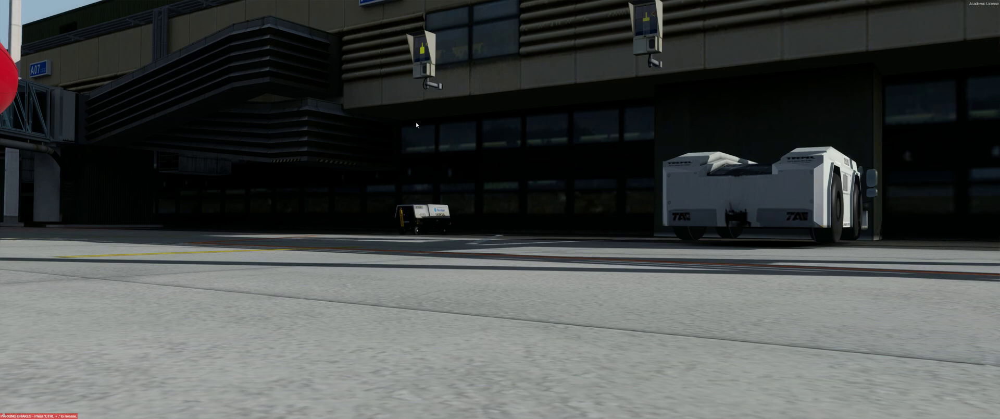
{"action": "mouse_move", "coordinate": [369, 136]}
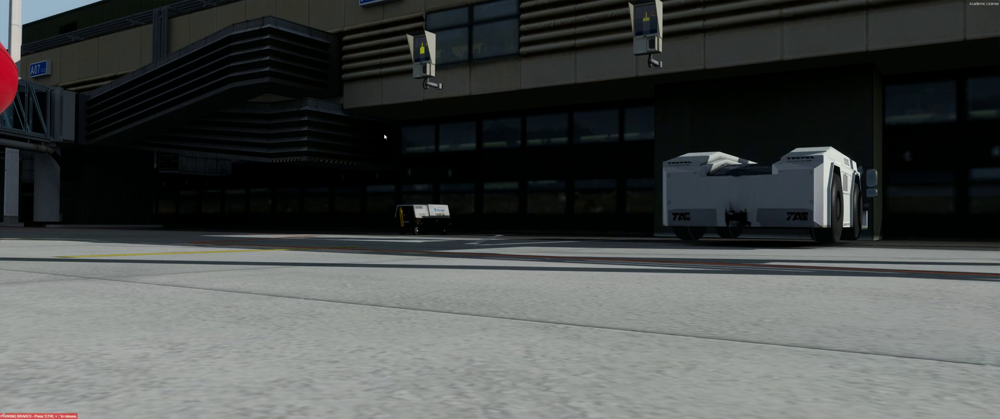
Bring up Prepar3D's Add-ons menu to reach the GSX entries
{"action": "left_click", "coordinate": [235, 3]}
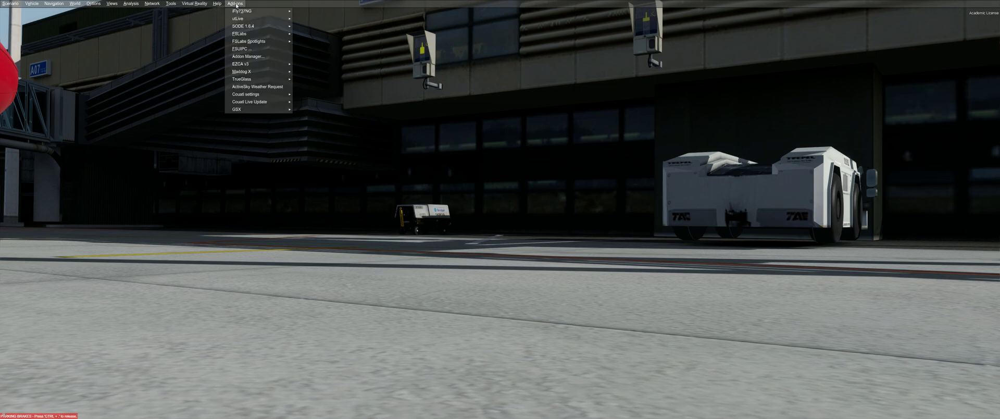
{"action": "mouse_move", "coordinate": [237, 109]}
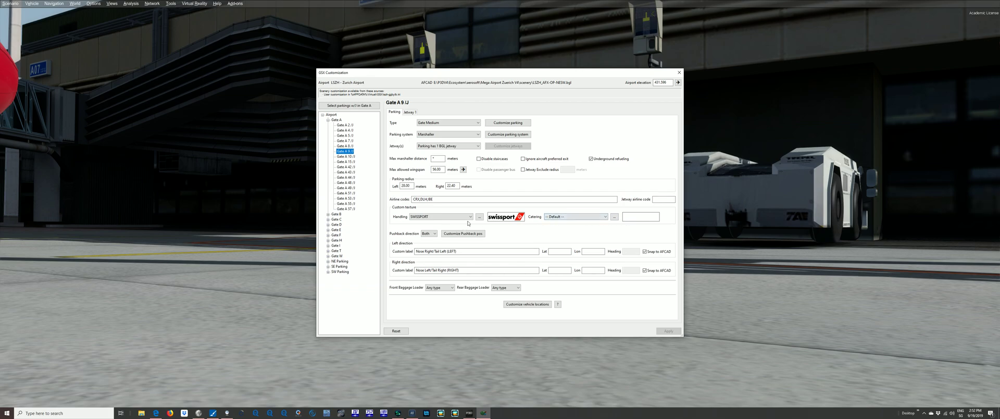
Choose a different handling company for gate A9 from the Handling list
{"action": "left_click", "coordinate": [470, 215]}
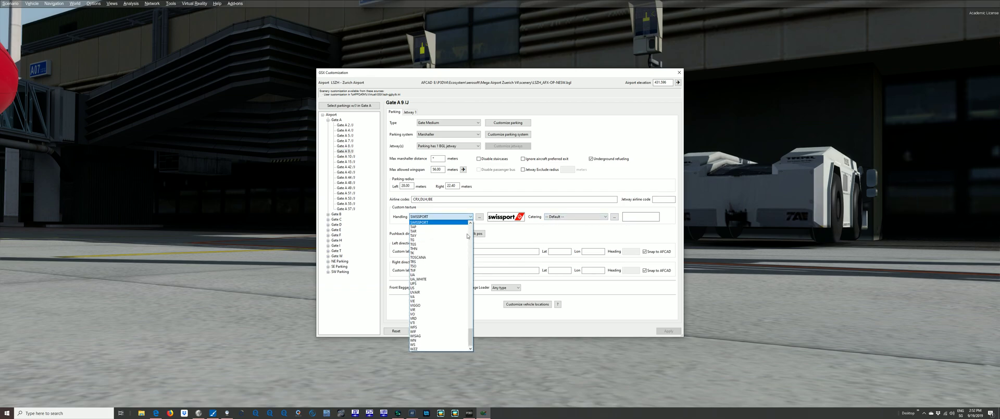
{"action": "scroll", "scroll_direction": "up", "scroll_amount": 3}
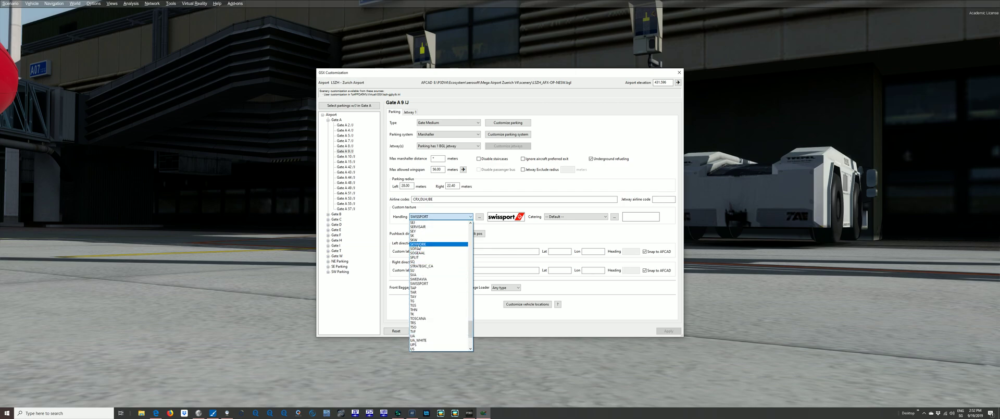
{"action": "left_click", "coordinate": [418, 244]}
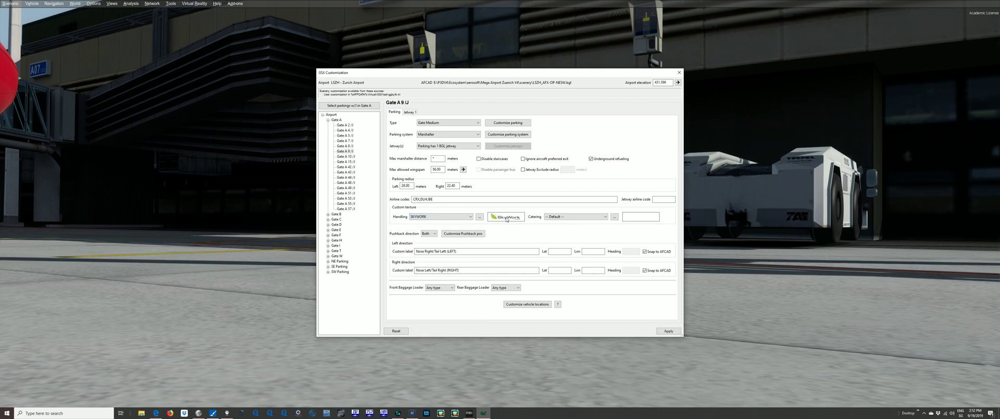
Set the handling vehicle texture to the full_yellow base colour and confirm it
{"action": "left_click", "coordinate": [480, 216]}
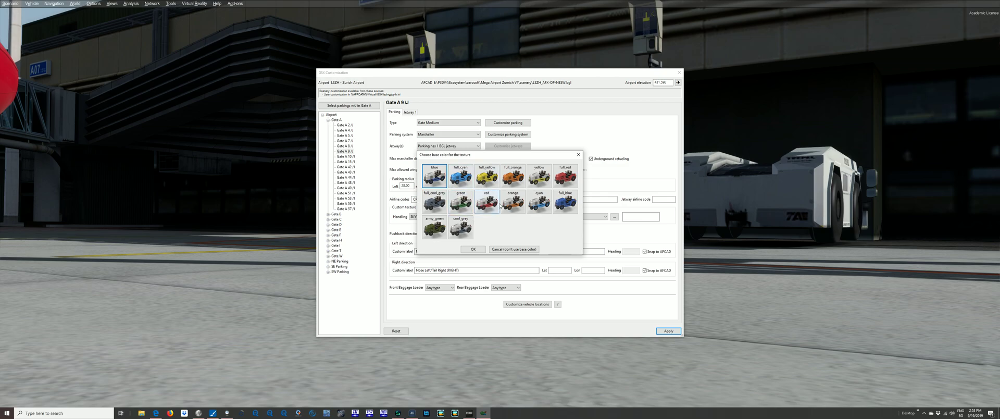
{"action": "left_click", "coordinate": [487, 173]}
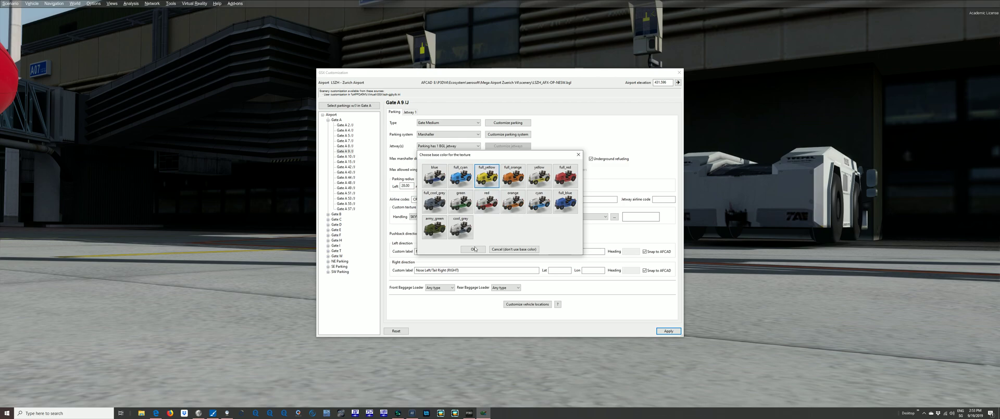
{"action": "left_click", "coordinate": [473, 249]}
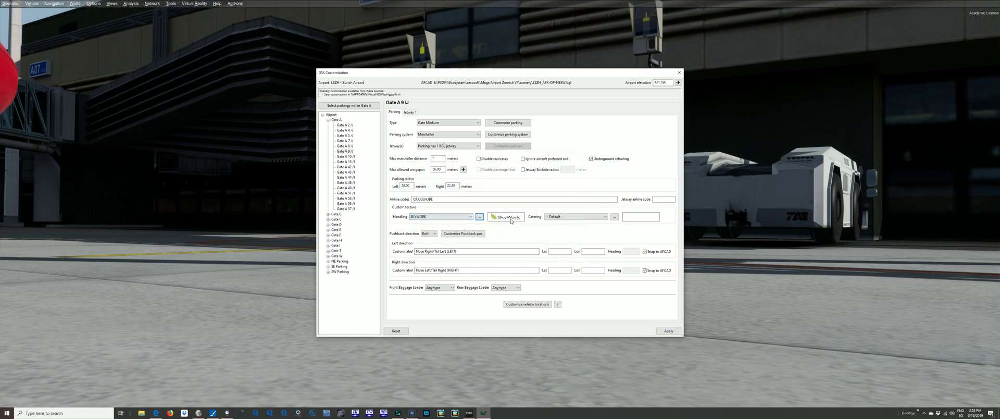
{"action": "left_click", "coordinate": [668, 330]}
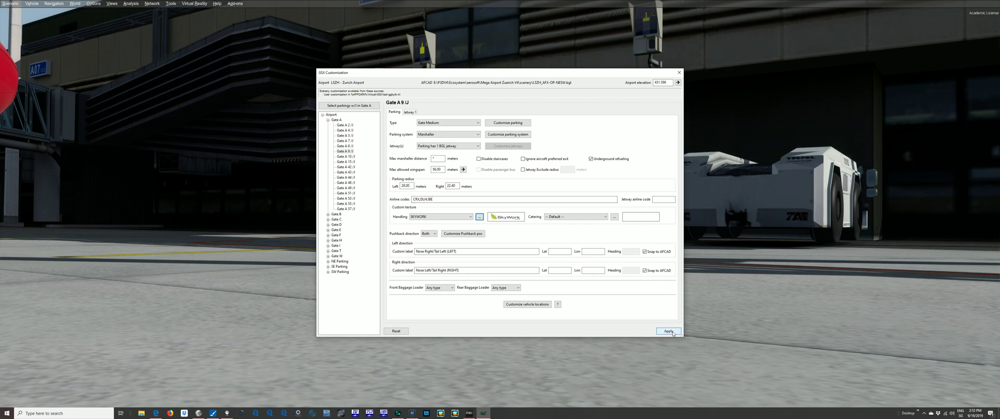
Apply the gate A9 settings and return to the Zurich terminal view
{"action": "left_click", "coordinate": [668, 331]}
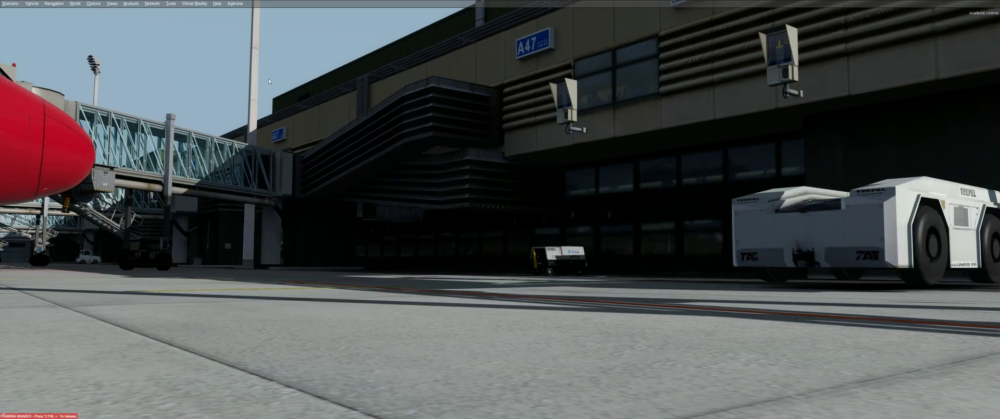
Reopen GSX's Customize airport positions window on gate A9 via the Add-ons menu
{"action": "left_click", "coordinate": [234, 3]}
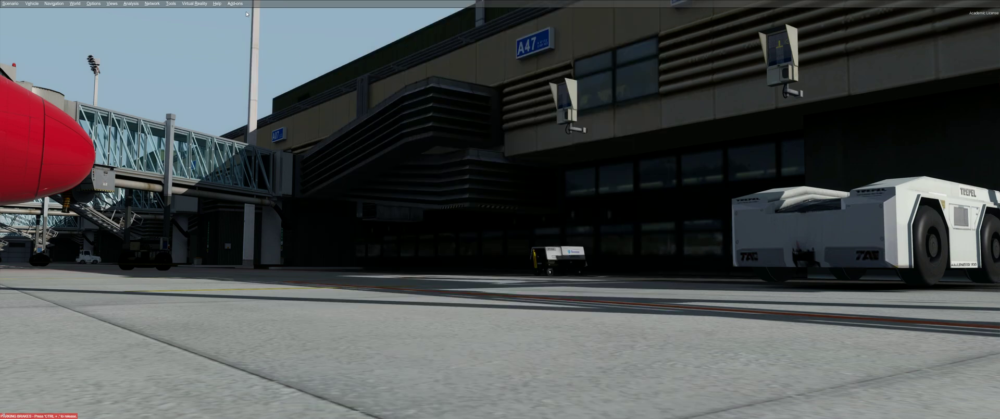
{"action": "left_click", "coordinate": [235, 3]}
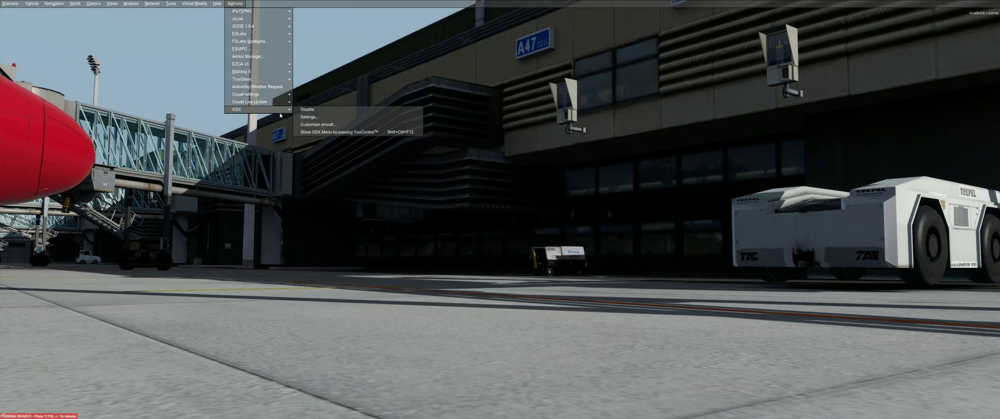
{"action": "mouse_move", "coordinate": [342, 131]}
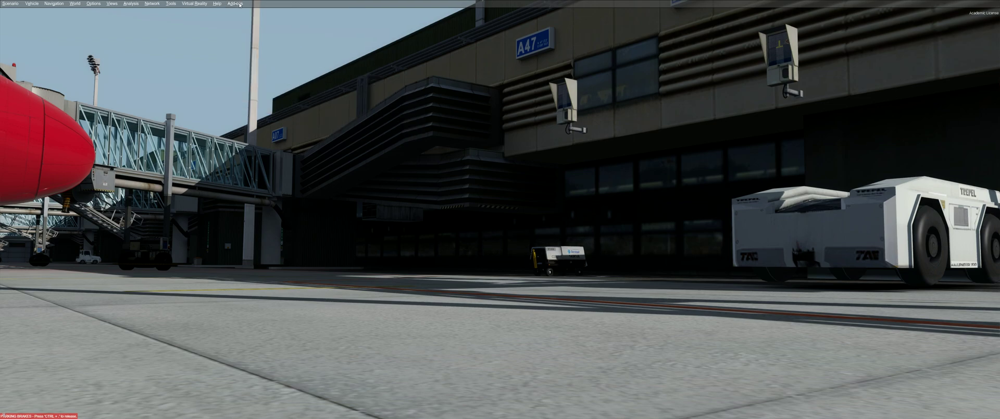
{"action": "left_click", "coordinate": [235, 4]}
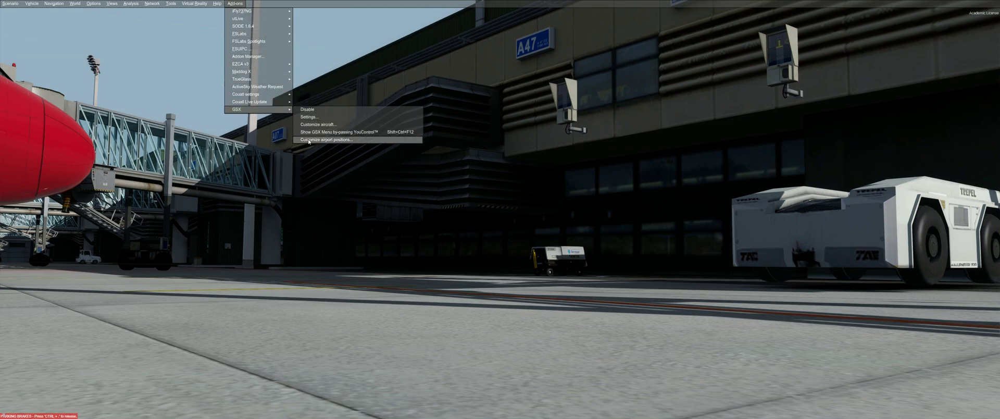
{"action": "left_click", "coordinate": [323, 138]}
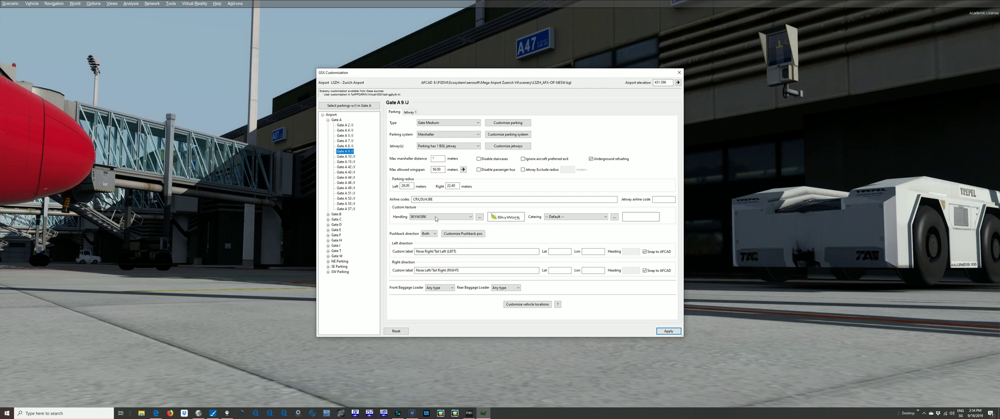
Select Swissport as gate A9's handler, then start previewing other handling companies
{"action": "left_click", "coordinate": [469, 216]}
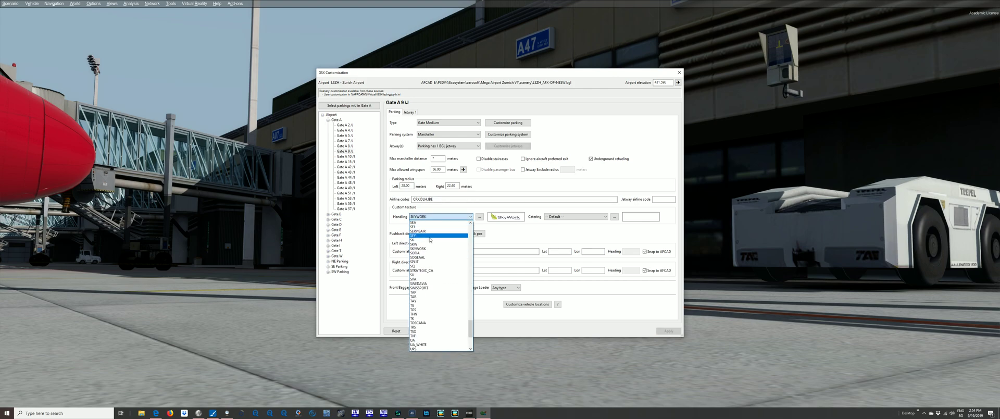
{"action": "mouse_move", "coordinate": [424, 288]}
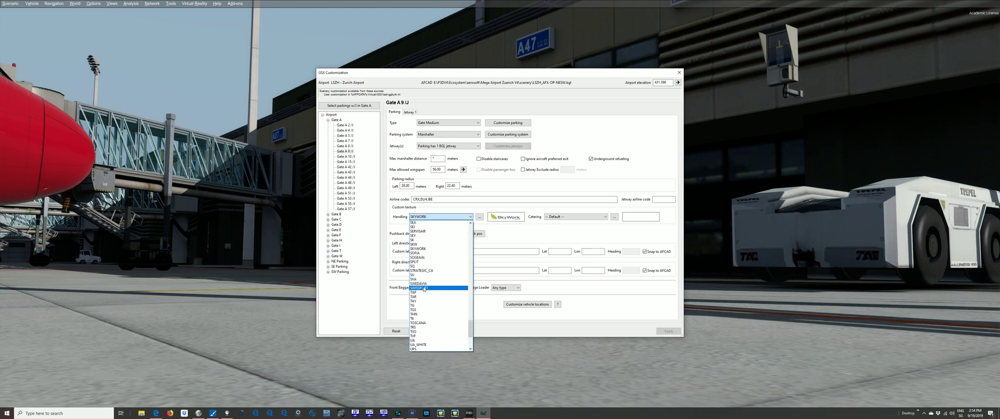
{"action": "left_click", "coordinate": [419, 287]}
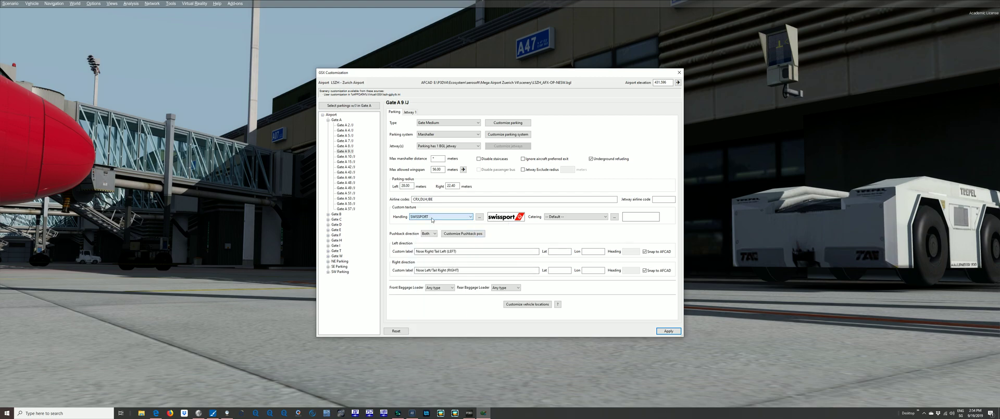
{"action": "left_click", "coordinate": [439, 216]}
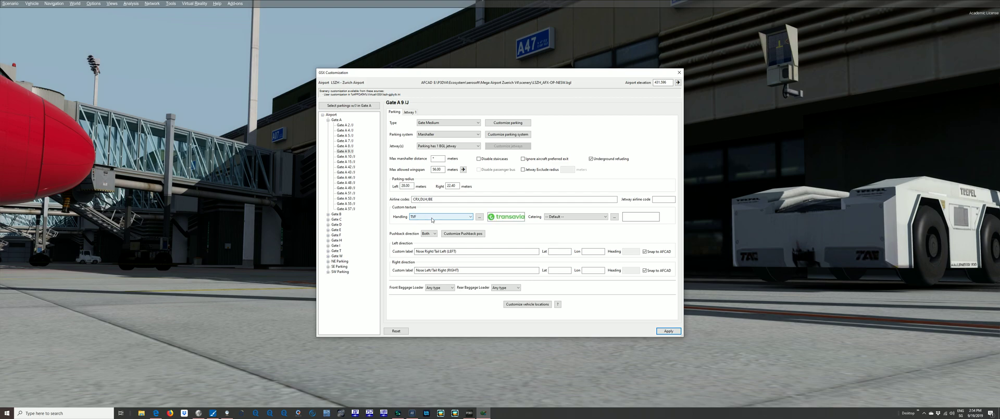
{"action": "left_click", "coordinate": [440, 215]}
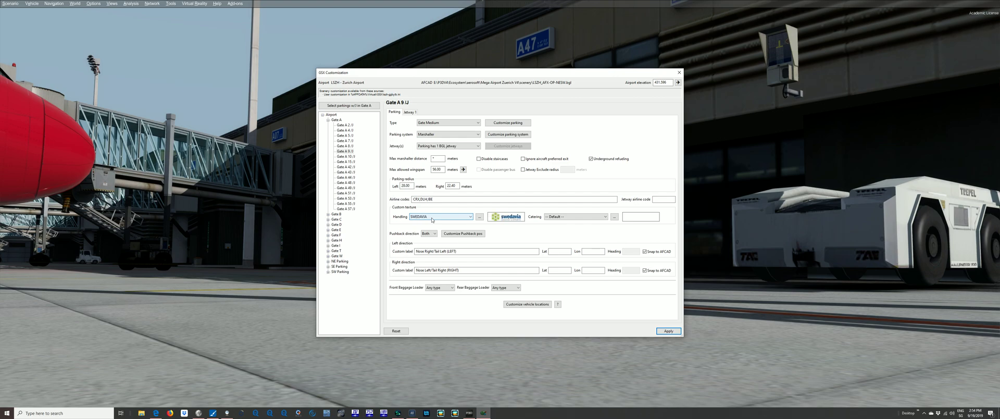
Compare several more handlers and settle back on Swissport with its logo shown
{"action": "left_click", "coordinate": [440, 216]}
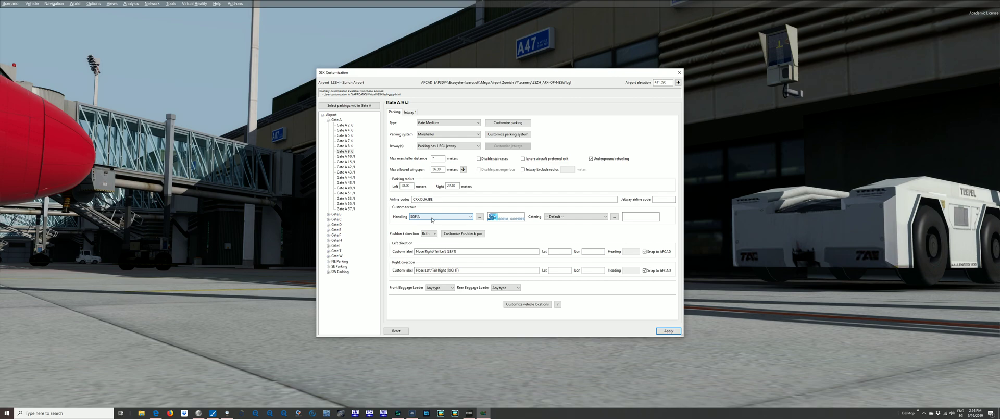
{"action": "left_click", "coordinate": [438, 216]}
{"action": "type", "text": "SEY"}
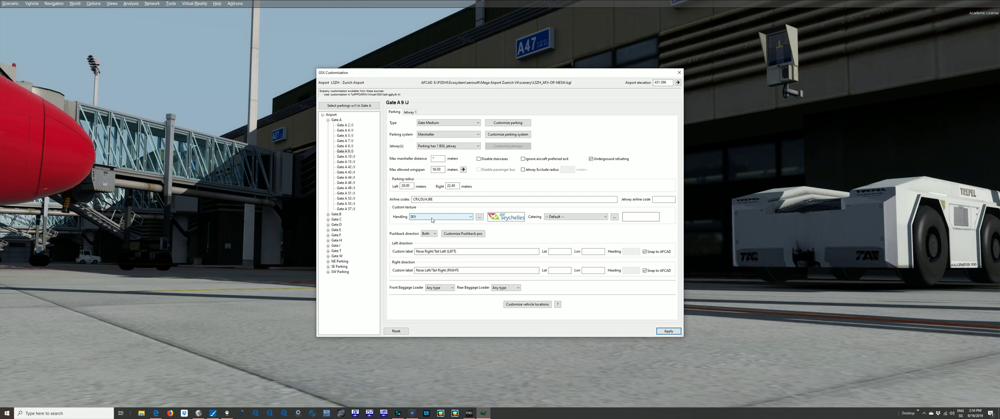
{"action": "left_click", "coordinate": [469, 217]}
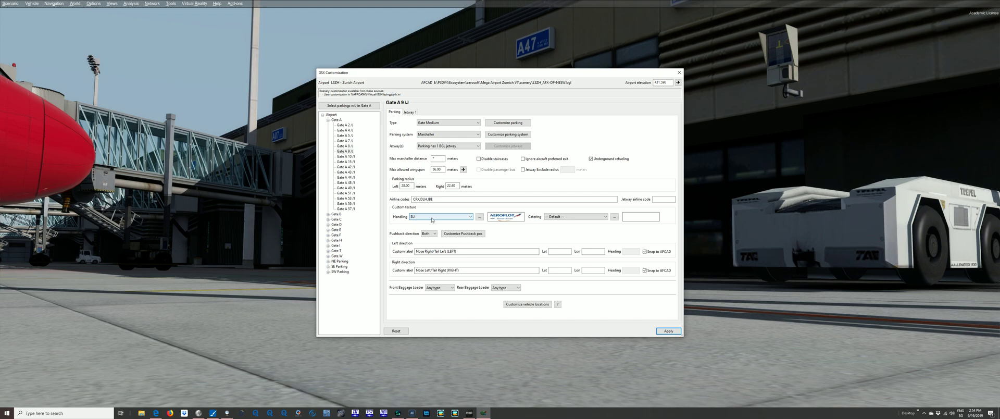
{"action": "left_click", "coordinate": [440, 216]}
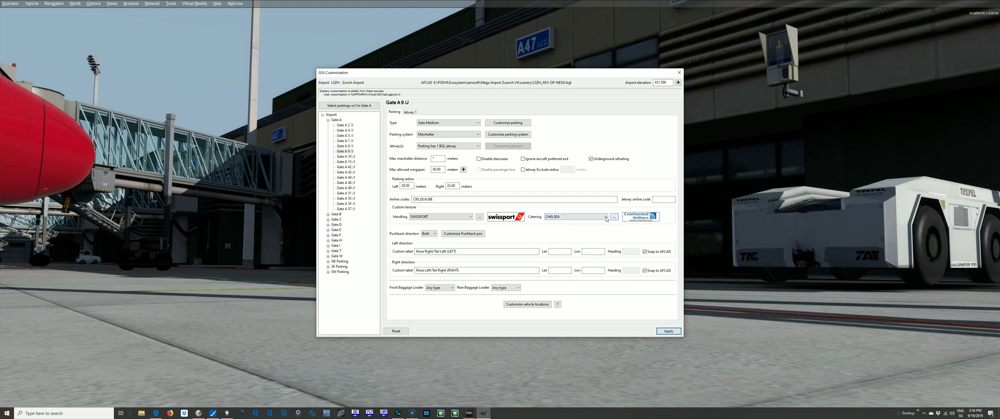
Switch gate A9's catering from Chelsea to Gategourmet
{"action": "left_click", "coordinate": [604, 216]}
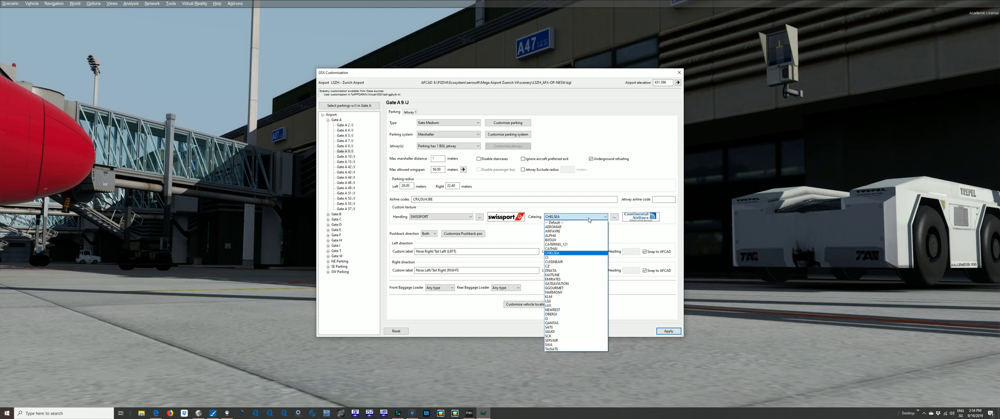
{"action": "left_click", "coordinate": [552, 273]}
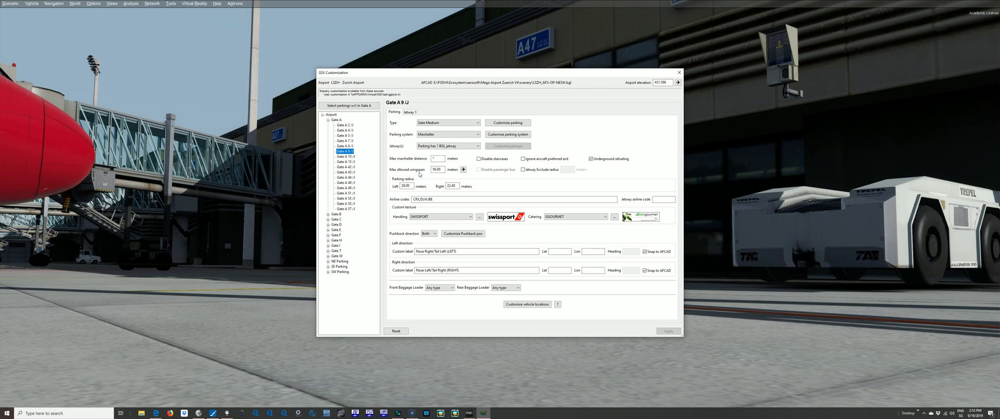
{"action": "mouse_move", "coordinate": [464, 169]}
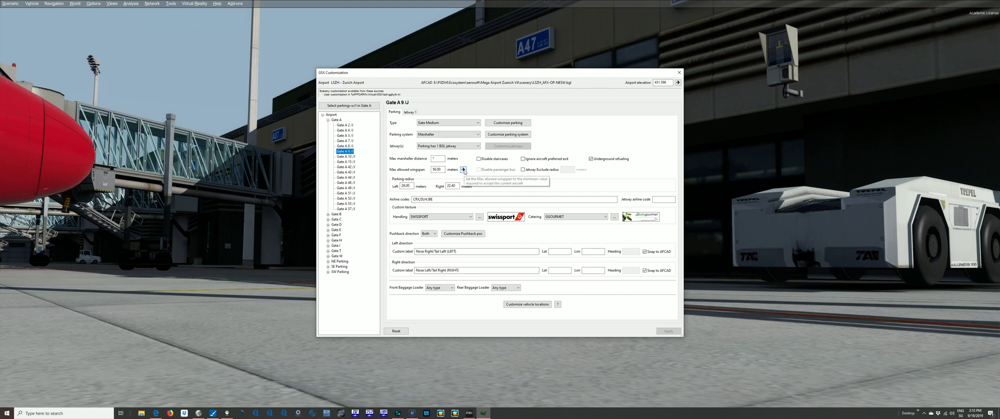
Fit the max wingspan to the current aircraft and make A9 a Gate Heavy type
{"action": "left_click", "coordinate": [463, 168]}
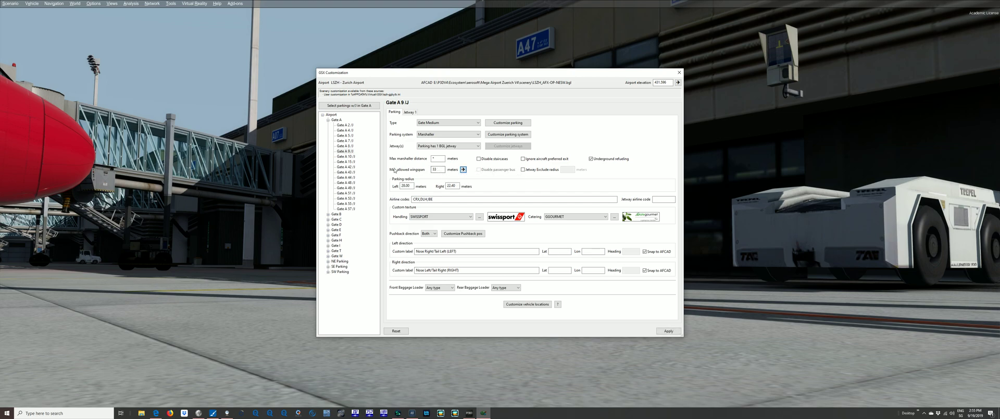
{"action": "mouse_move", "coordinate": [436, 169]}
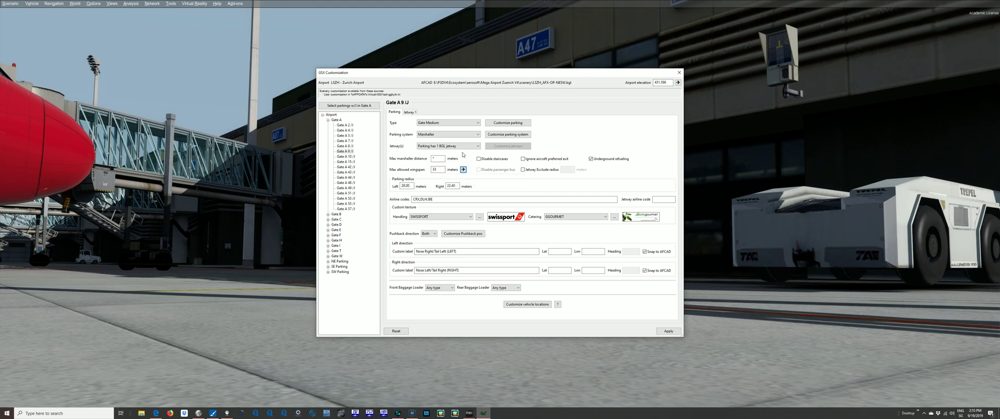
{"action": "left_click", "coordinate": [476, 122]}
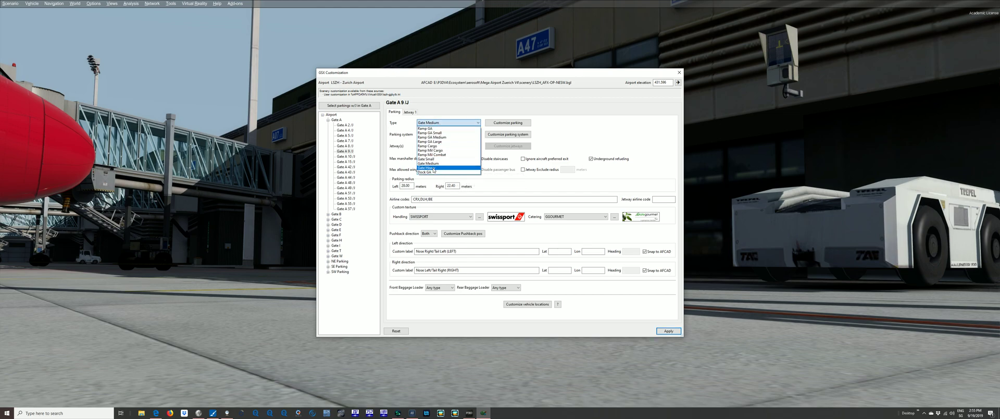
{"action": "left_click", "coordinate": [432, 168]}
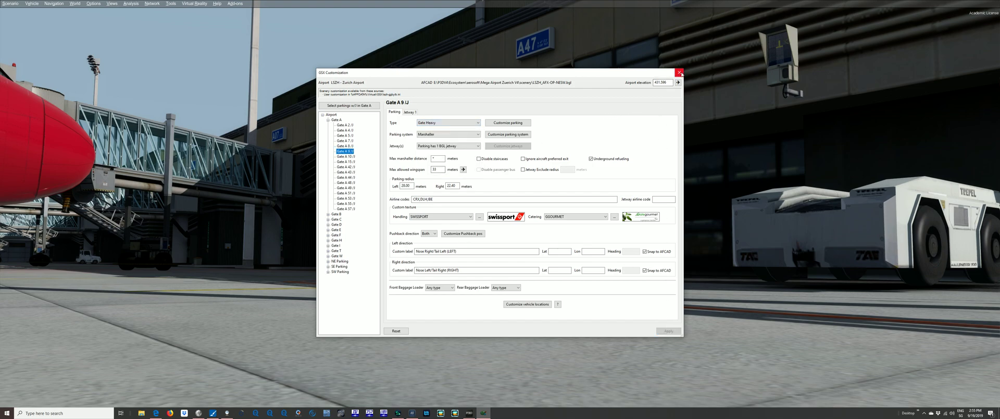
{"action": "mouse_move", "coordinate": [680, 73]}
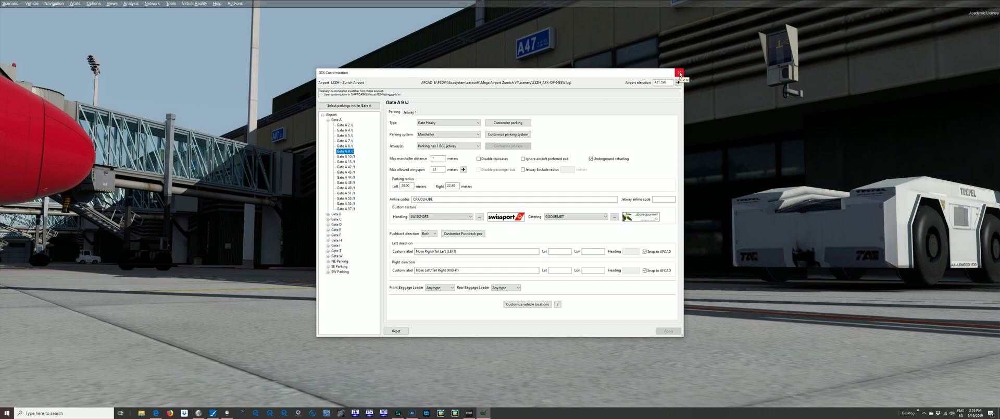
Close the customization window, leaving the GSX ground services menu over the apron
{"action": "left_click", "coordinate": [678, 72]}
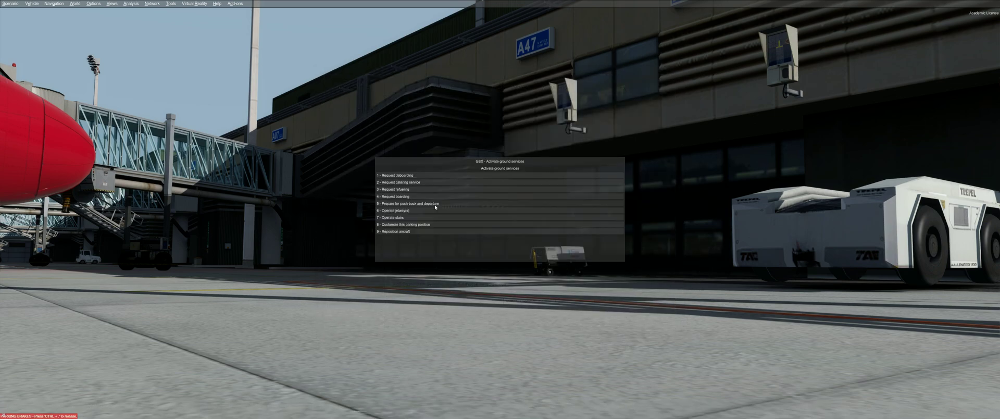
{"action": "mouse_move", "coordinate": [396, 189]}
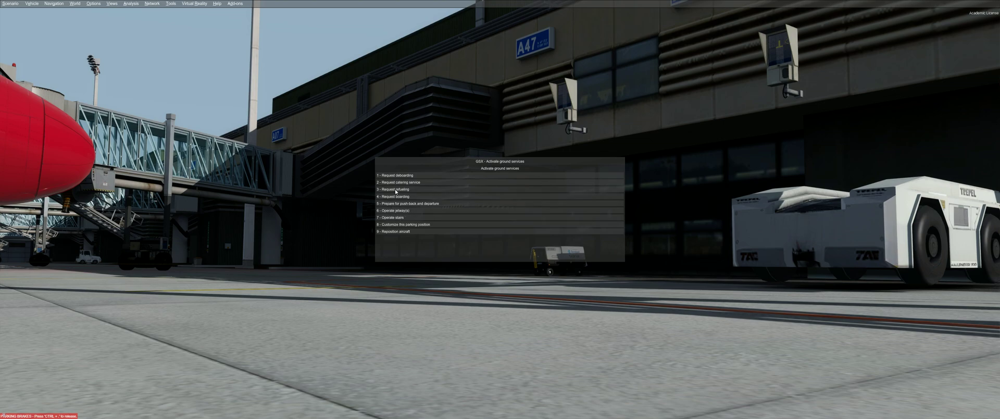